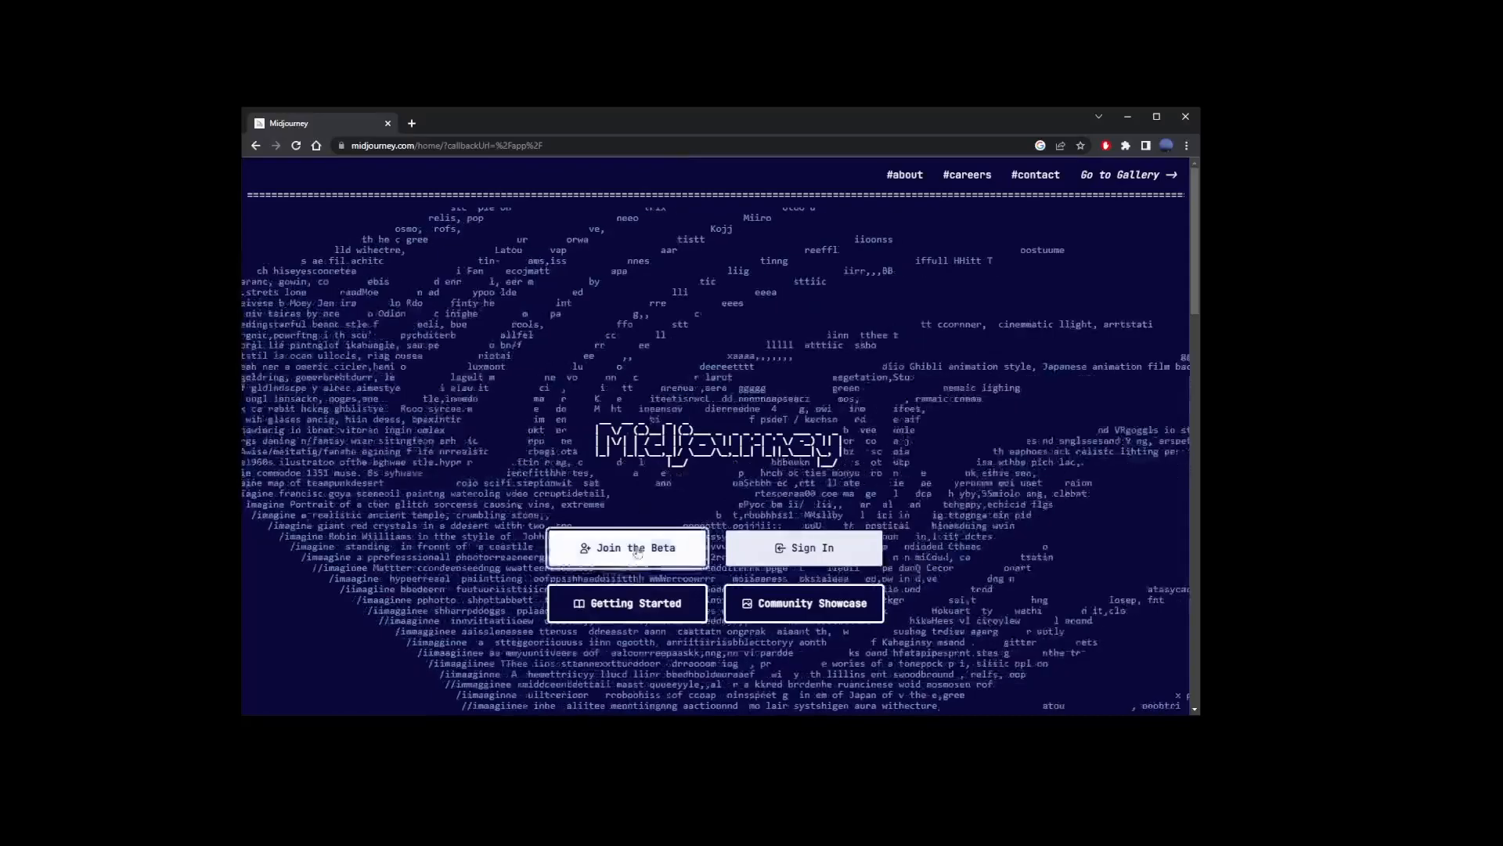
Join the Midjourney beta, landing on the Discord invite to the Midjourney server
click(626, 548)
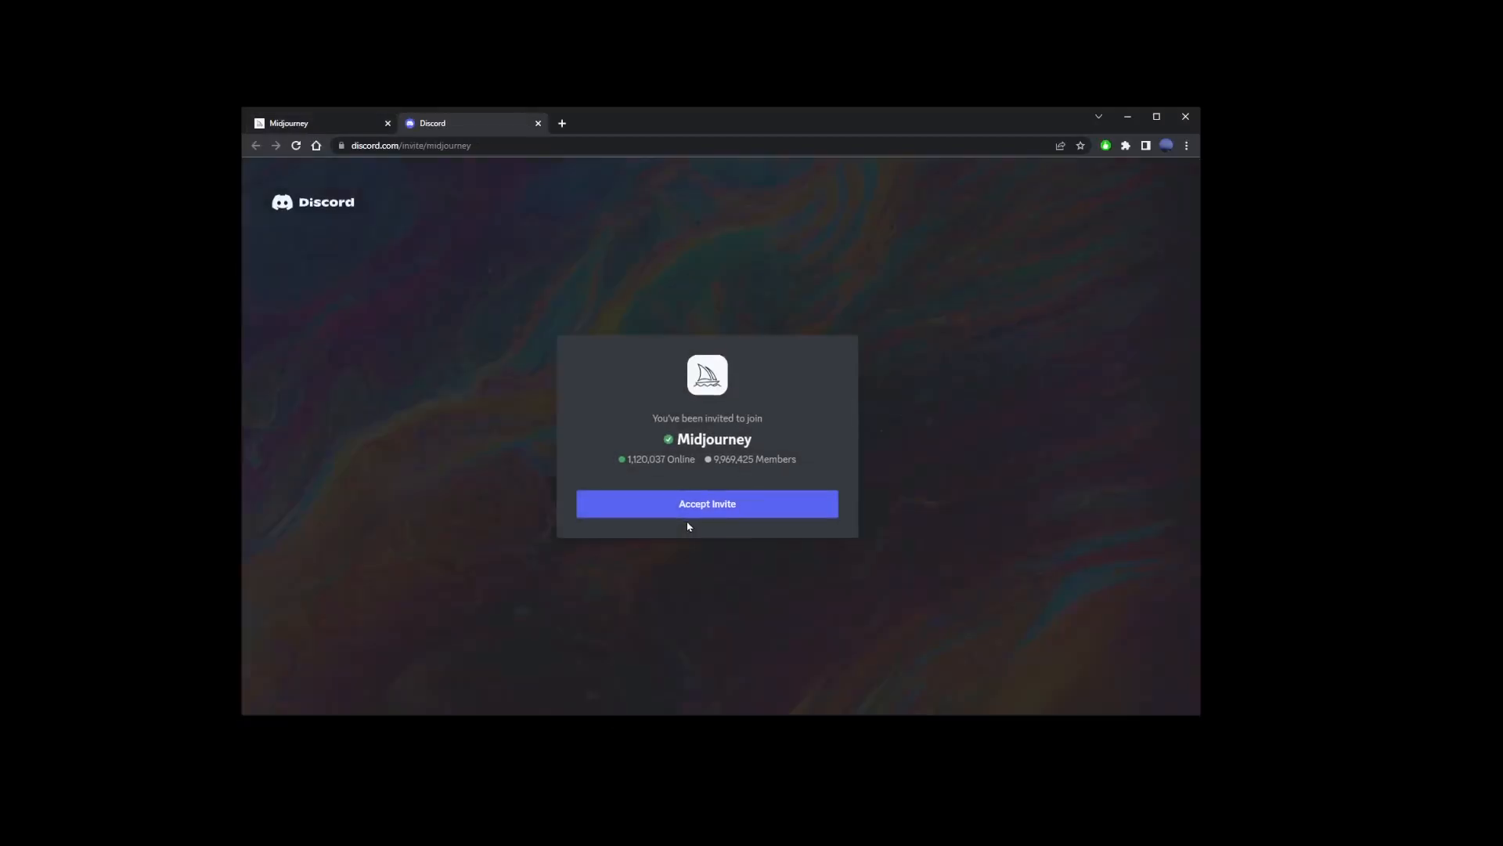
Accept the Midjourney invite and continue into the server in the browser, not the desktop app
click(706, 503)
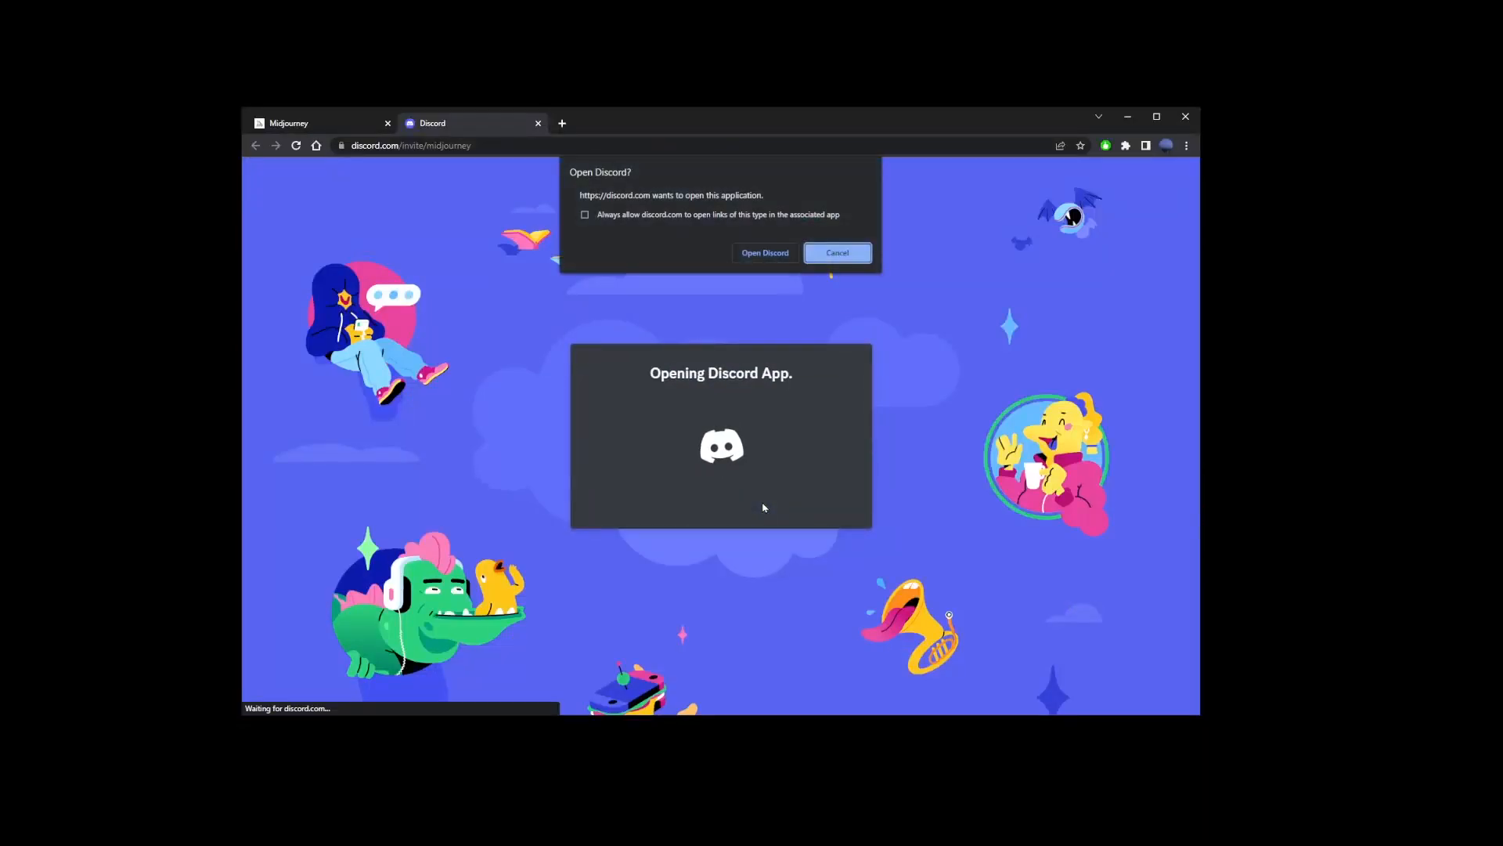
click(764, 252)
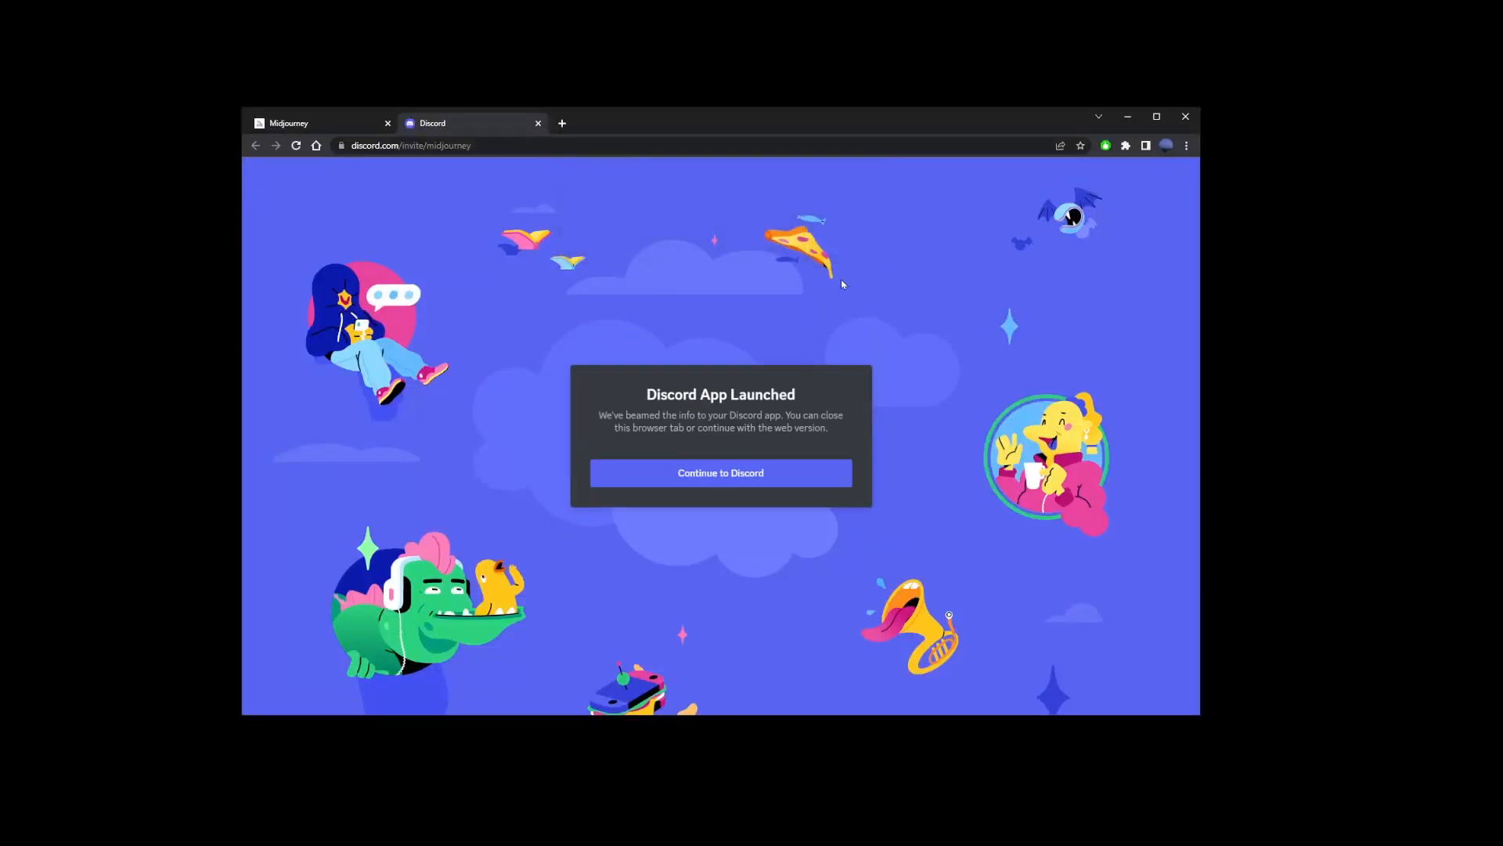
click(720, 473)
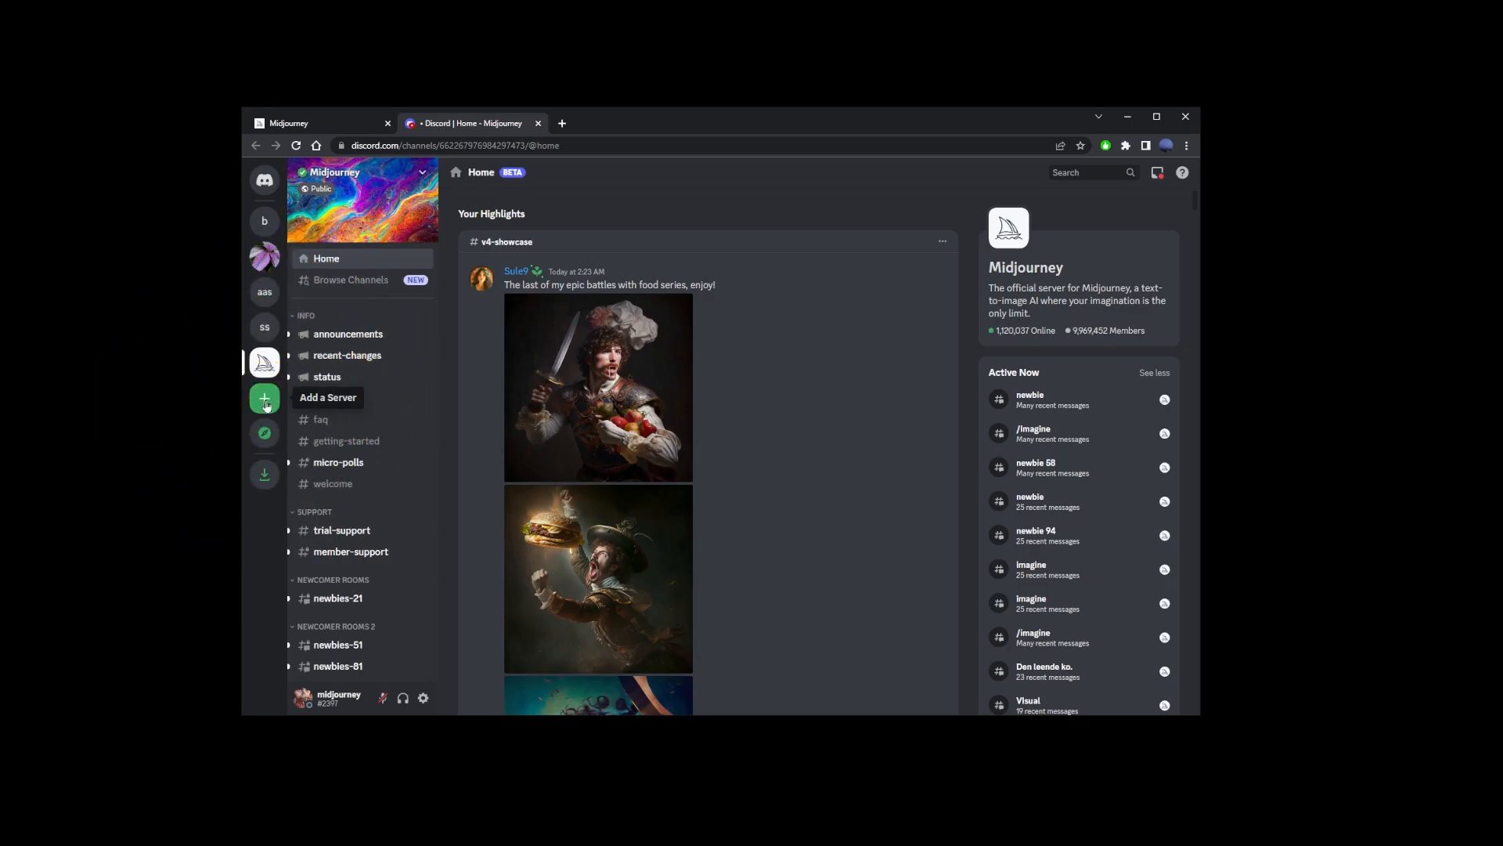
Create a 'for me and my friends' server named burgers and land in its general channel
click(263, 398)
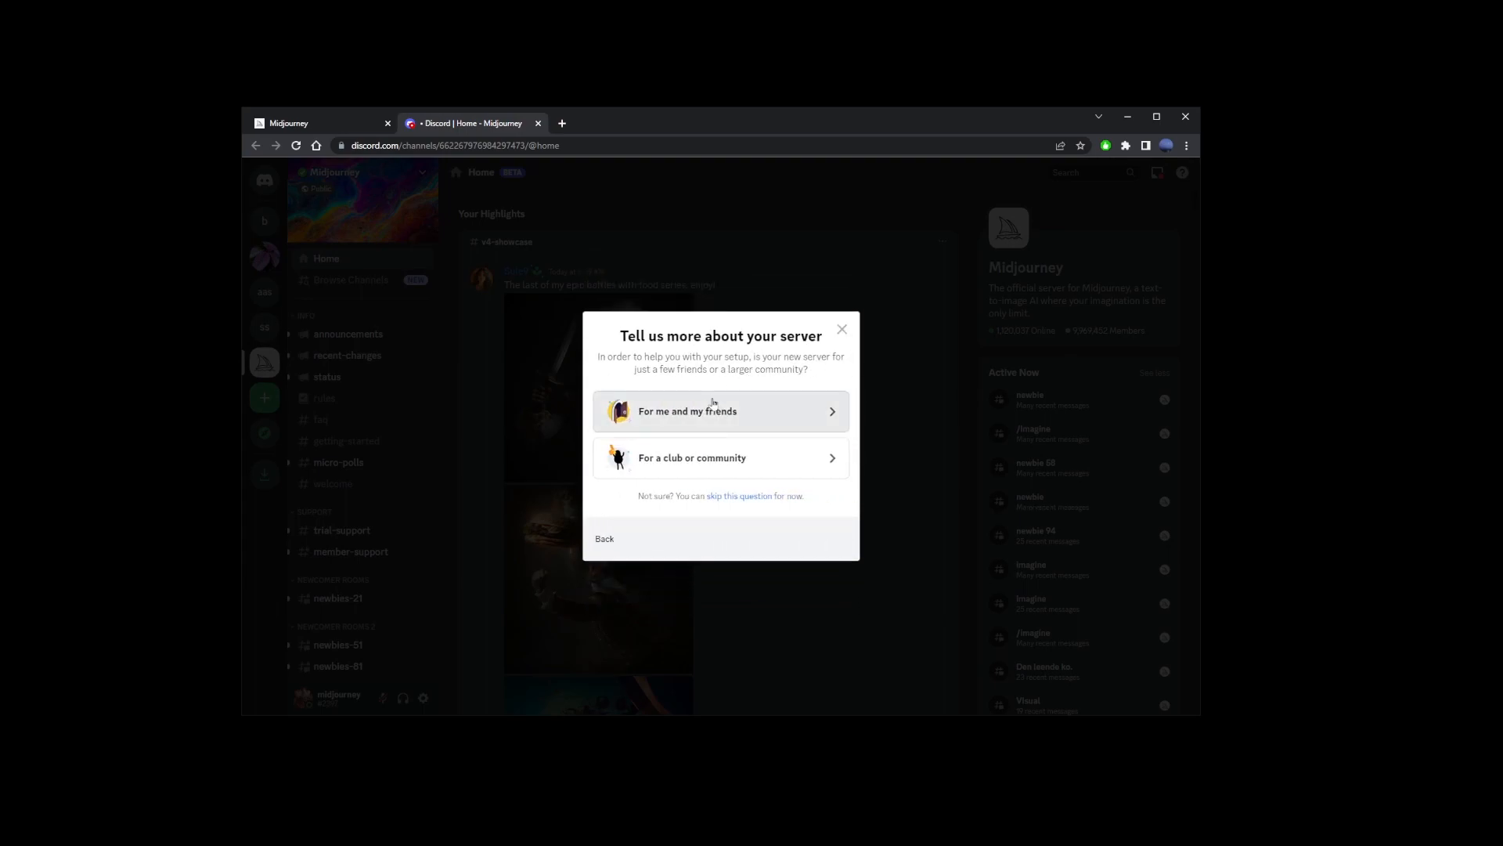
click(686, 411)
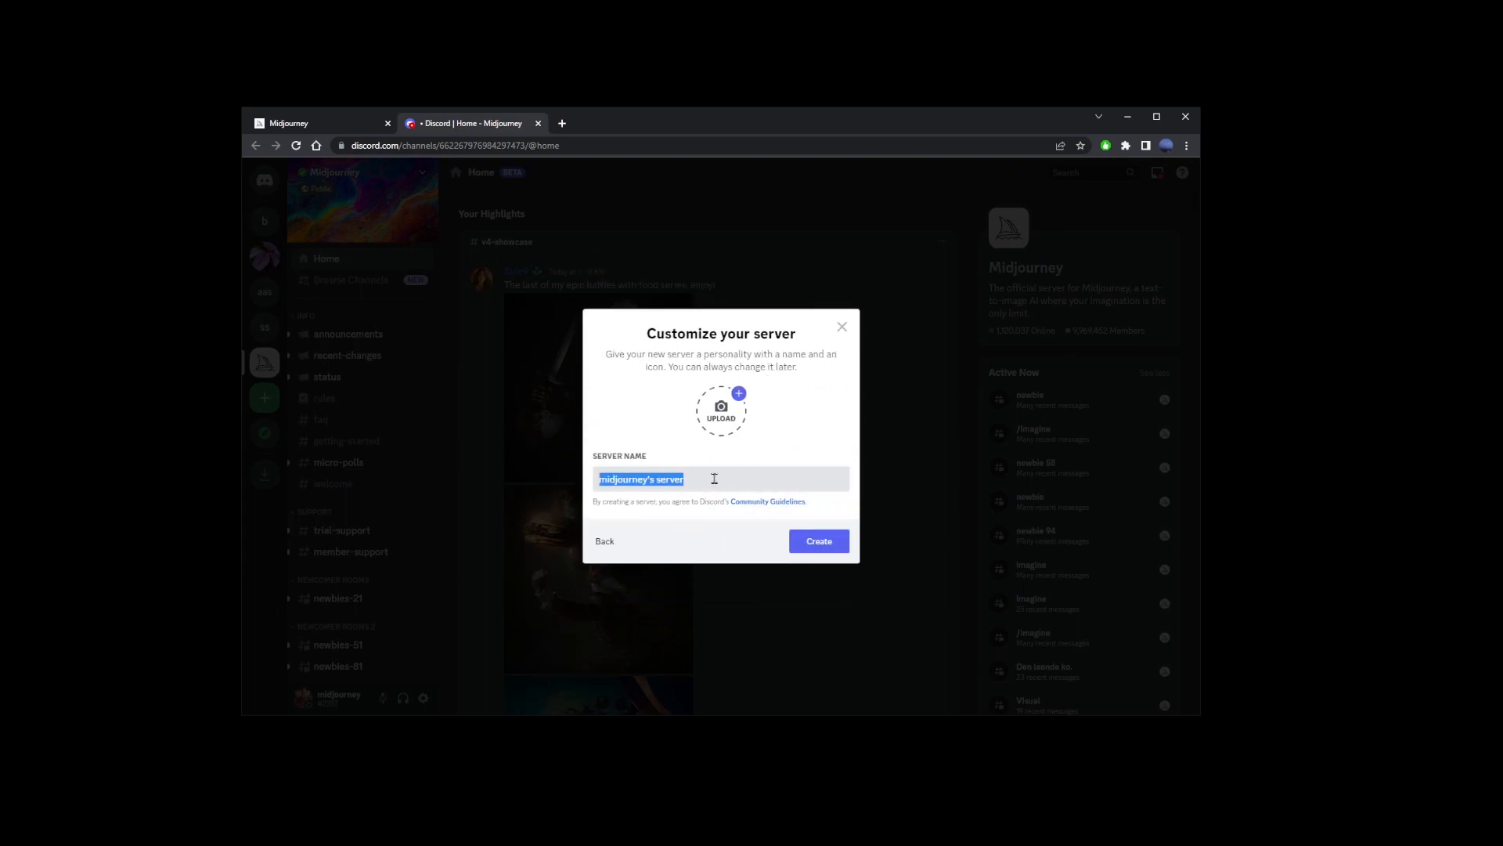
text(burger)
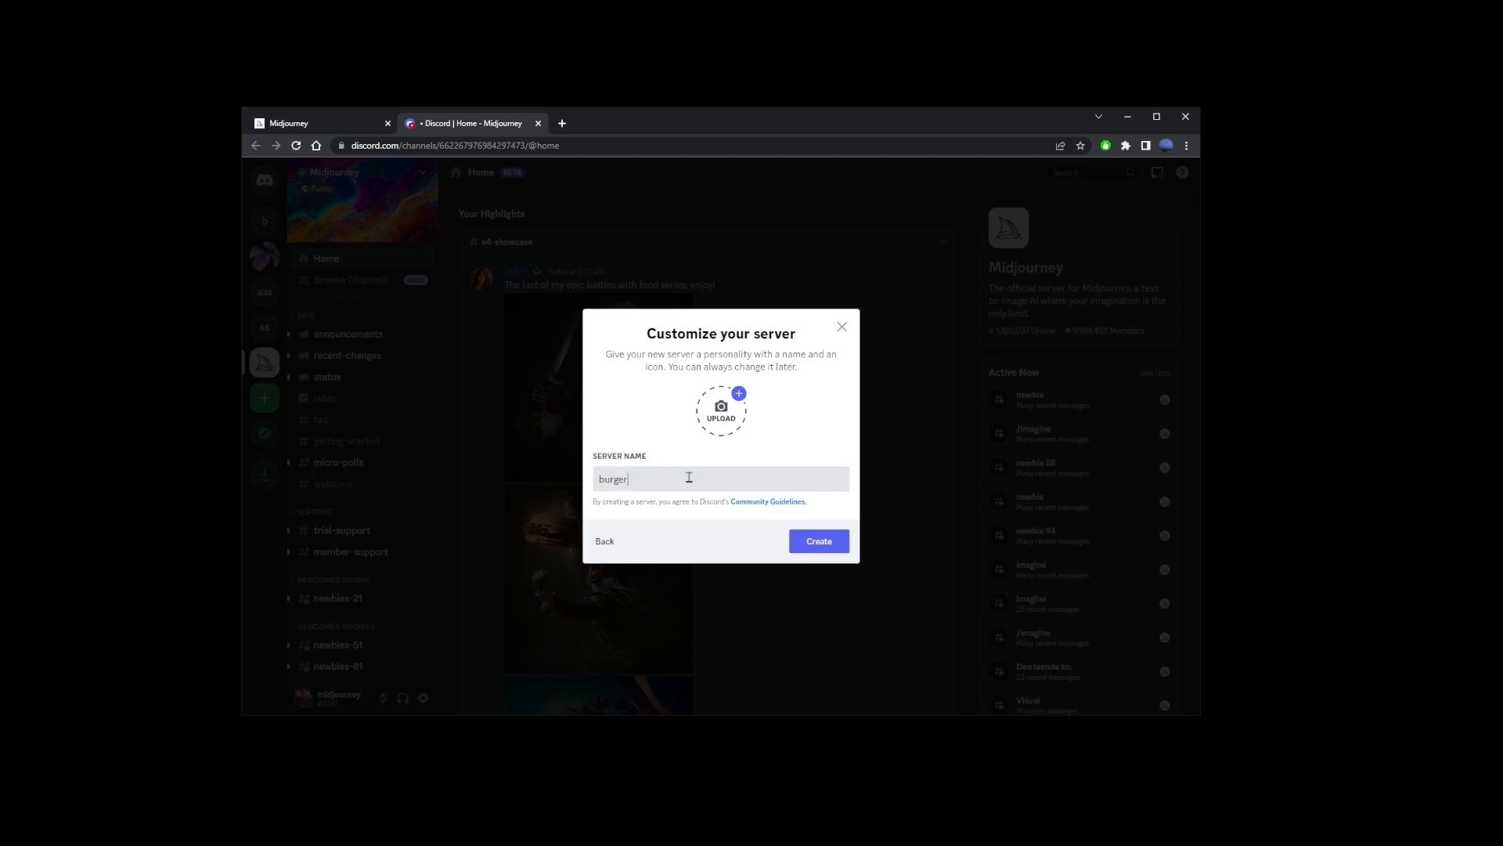
click(817, 540)
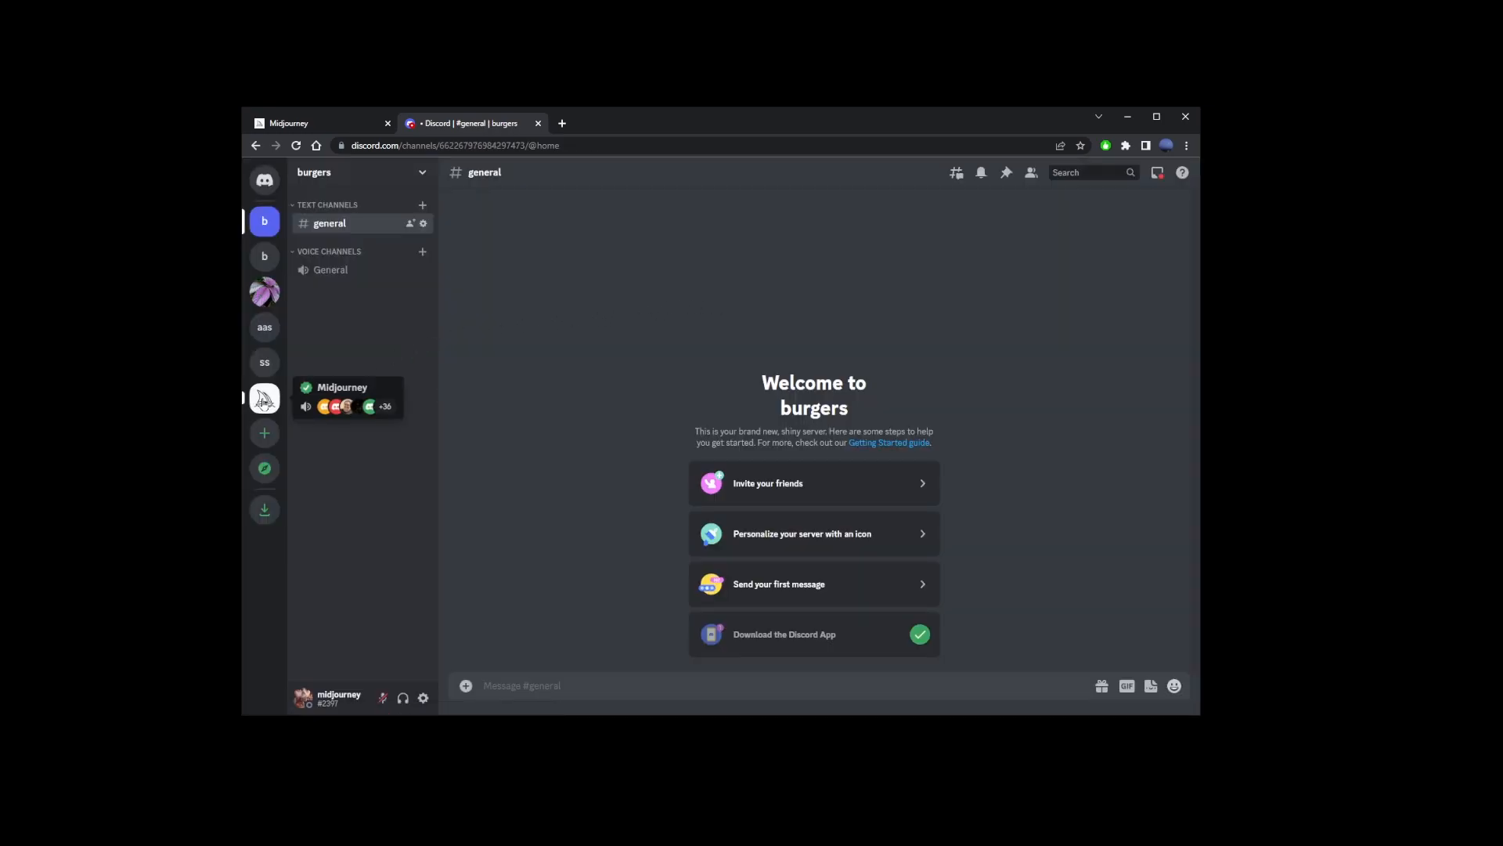
click(263, 398)
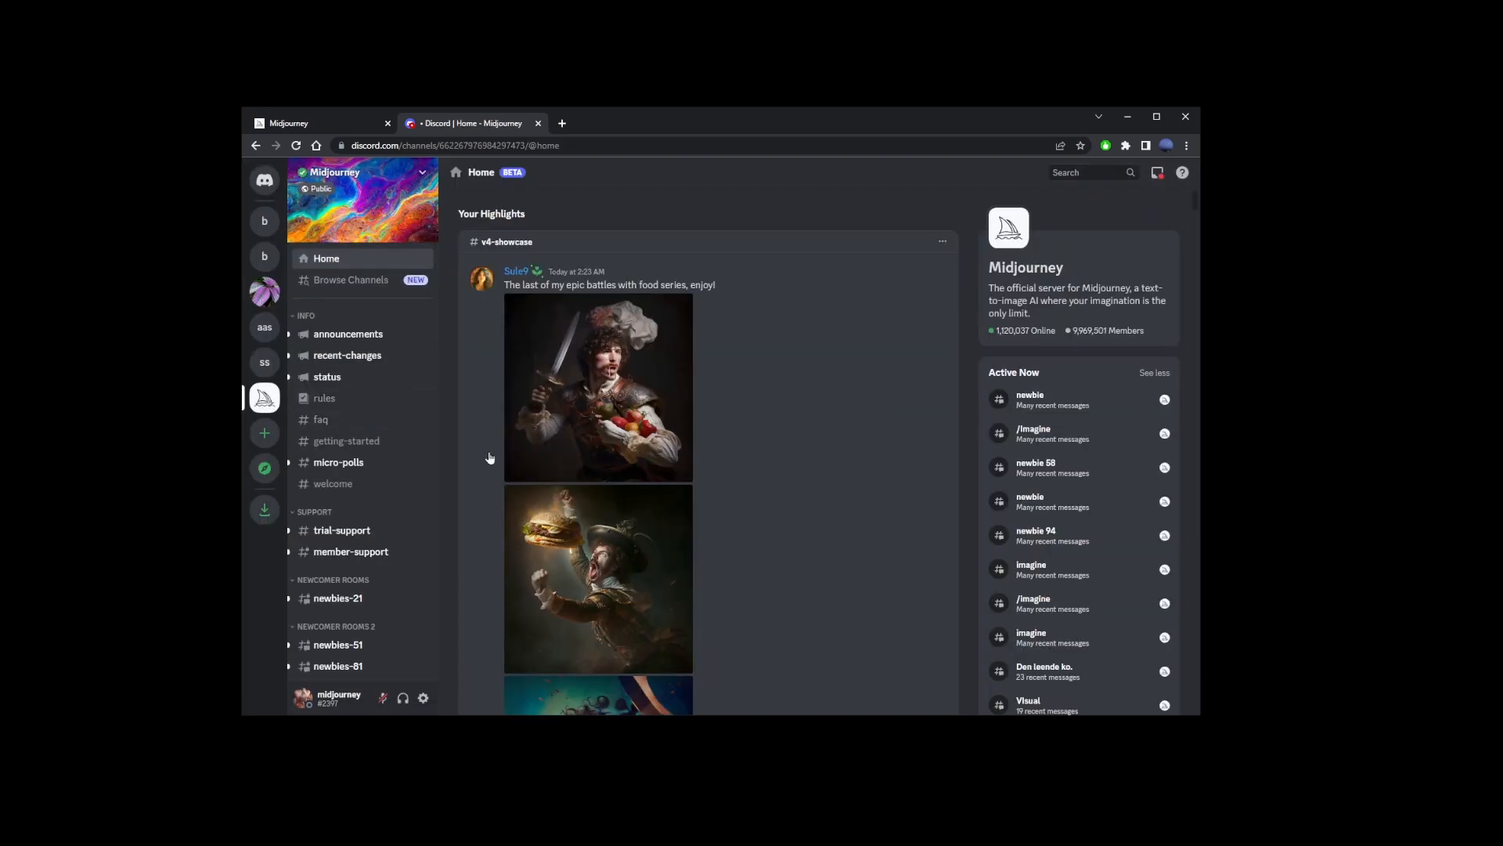
scroll(down, 3)
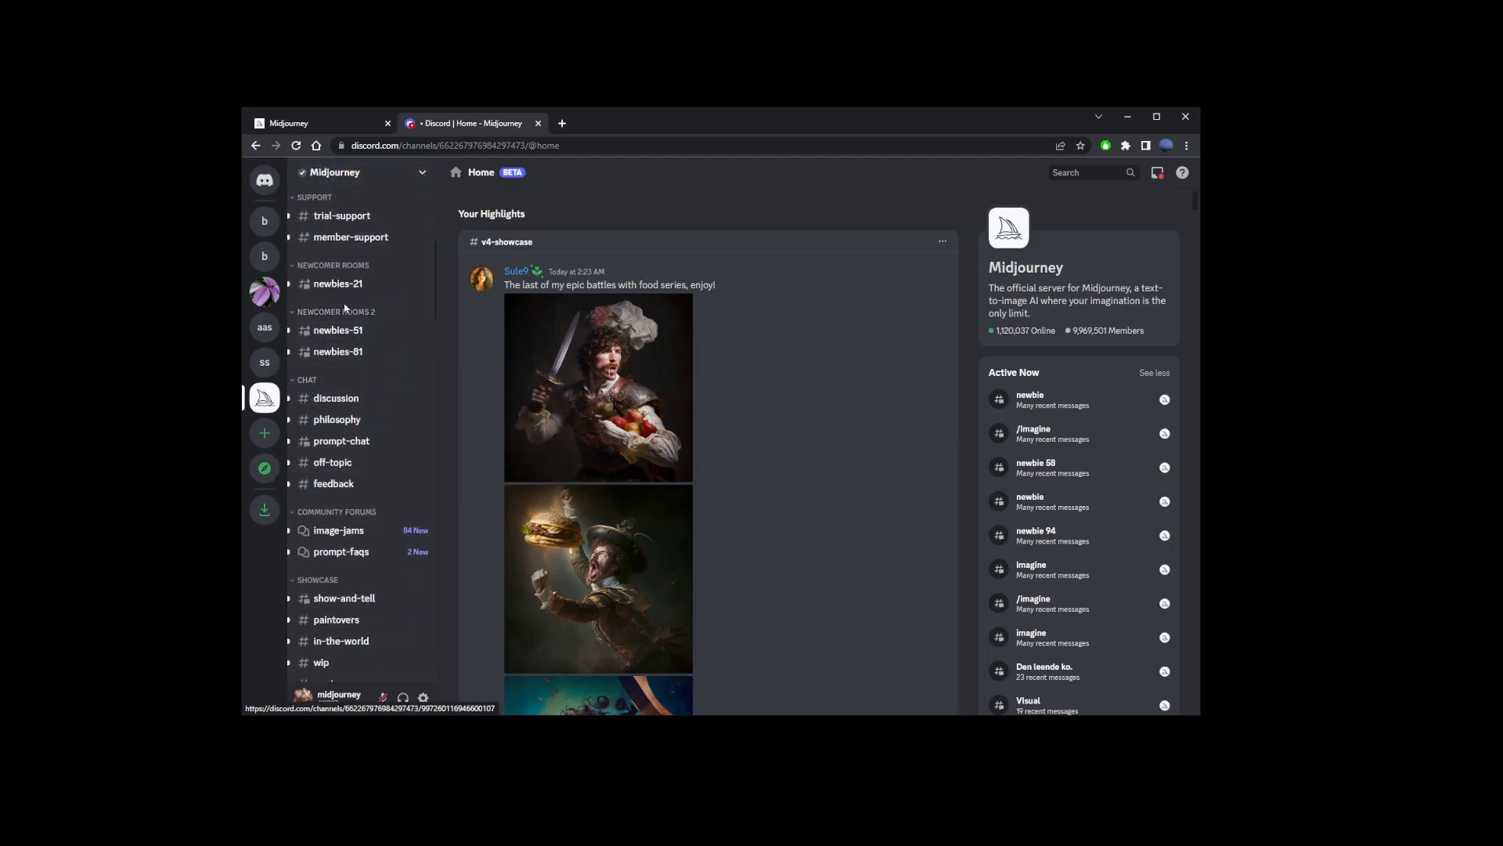
click(338, 284)
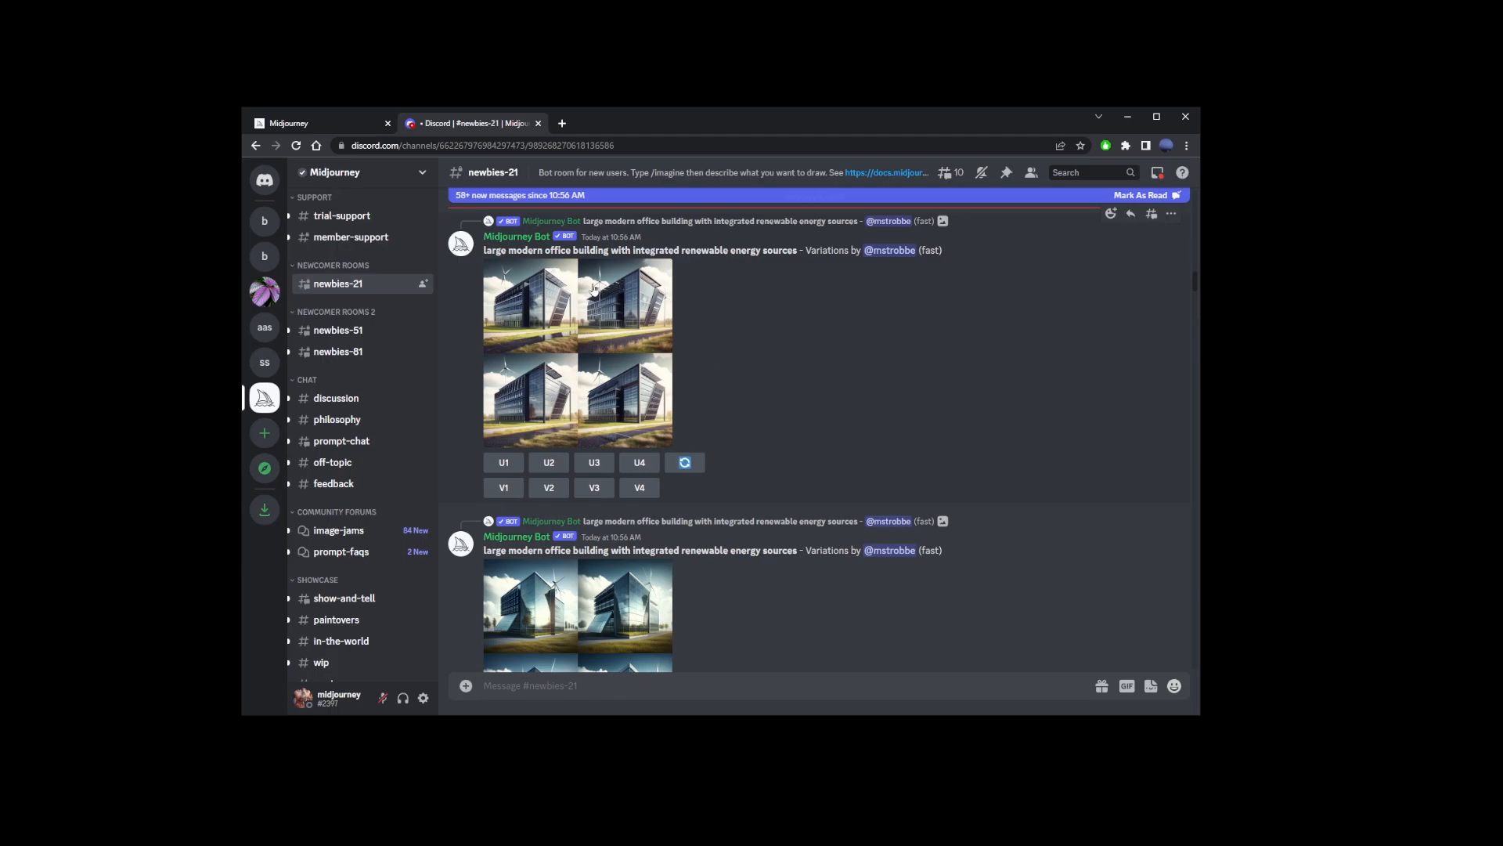
click(517, 236)
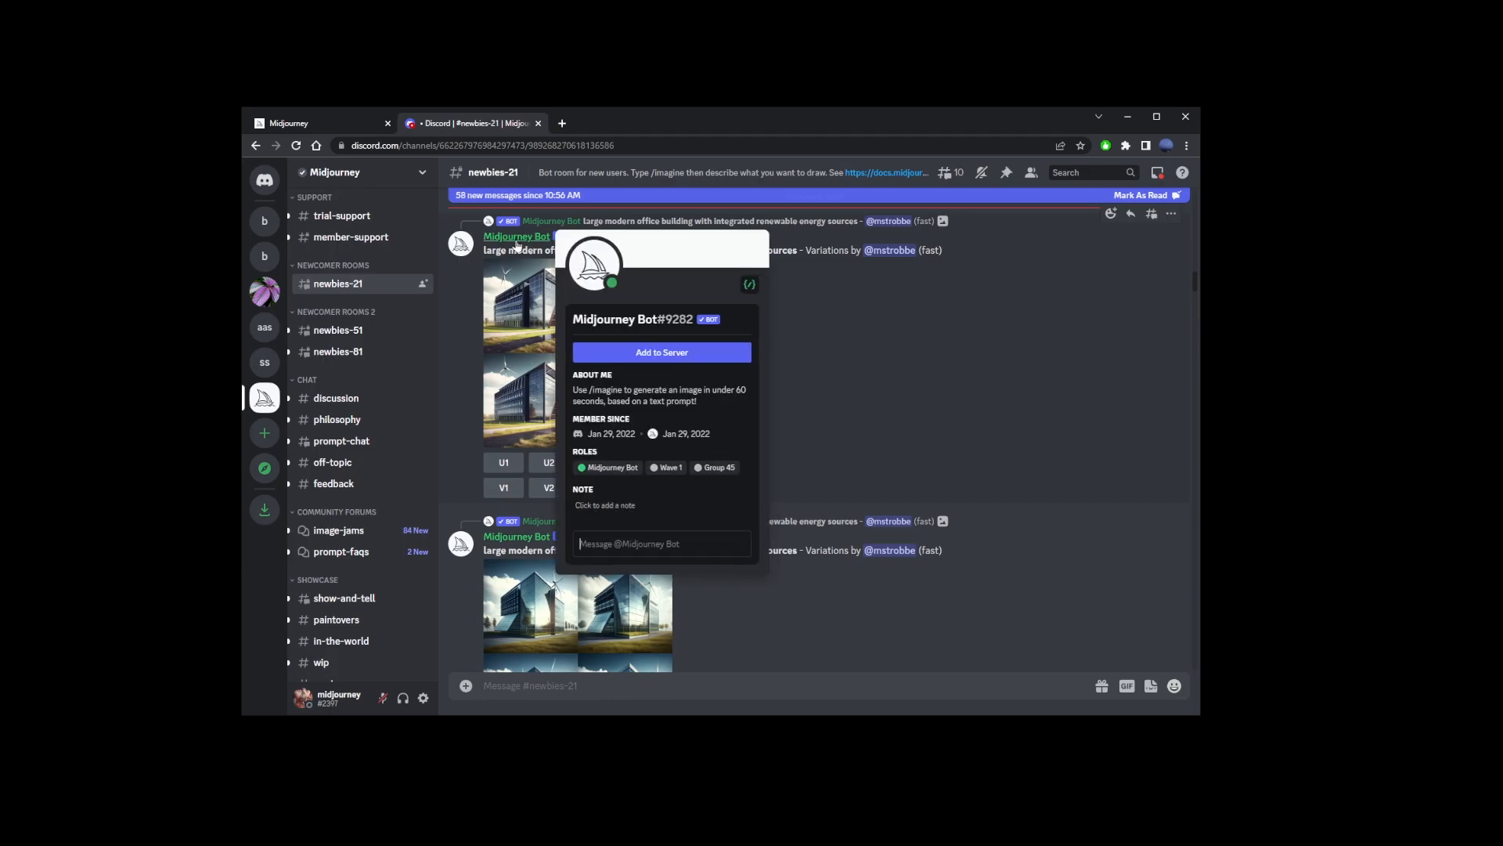
Add the Midjourney Bot to a server, choosing burgers as the destination, and authorize it
click(660, 352)
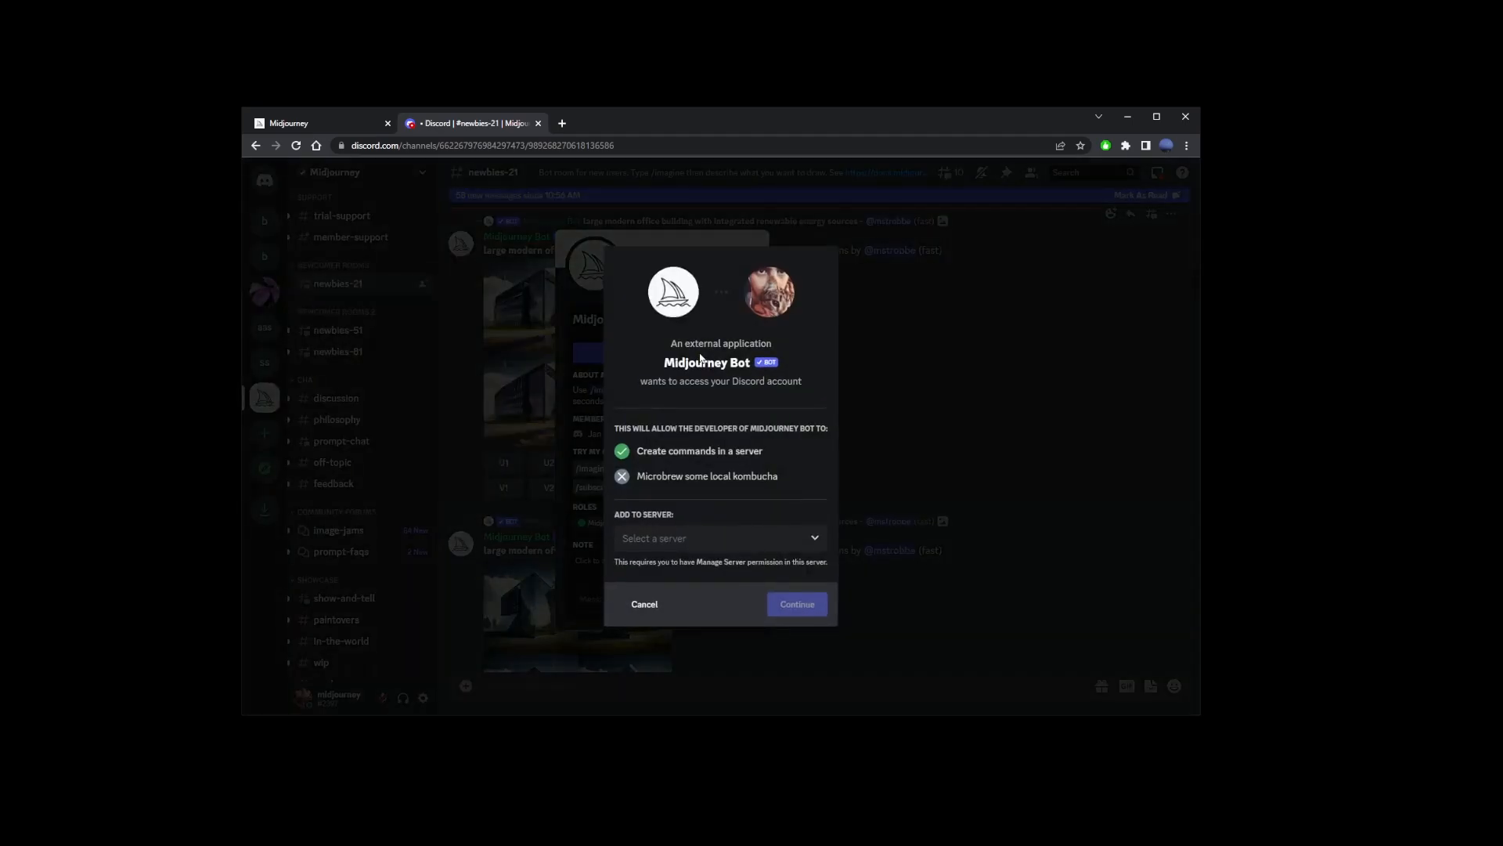
click(717, 537)
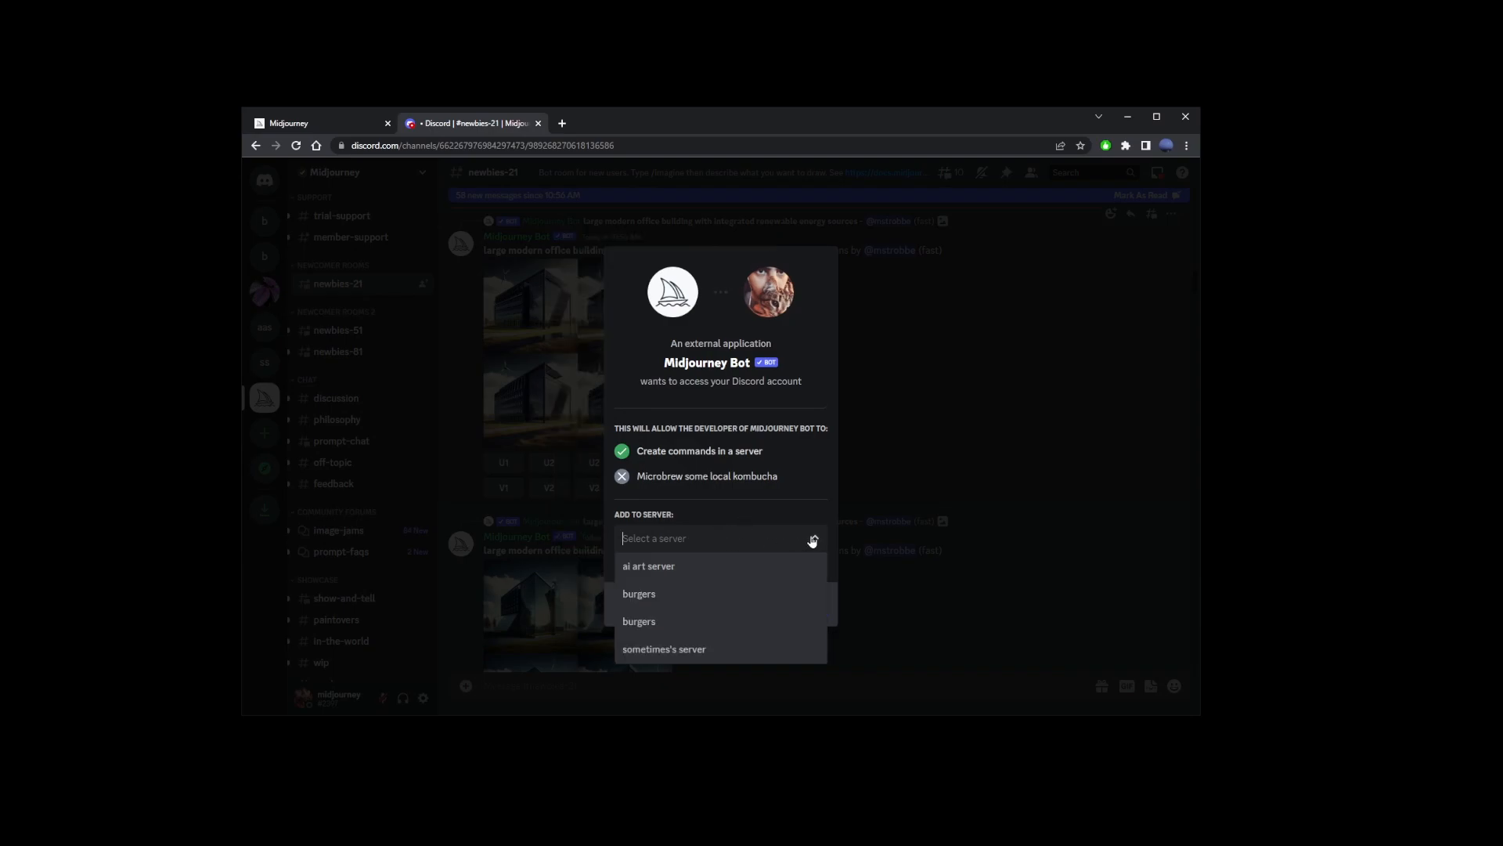
click(639, 592)
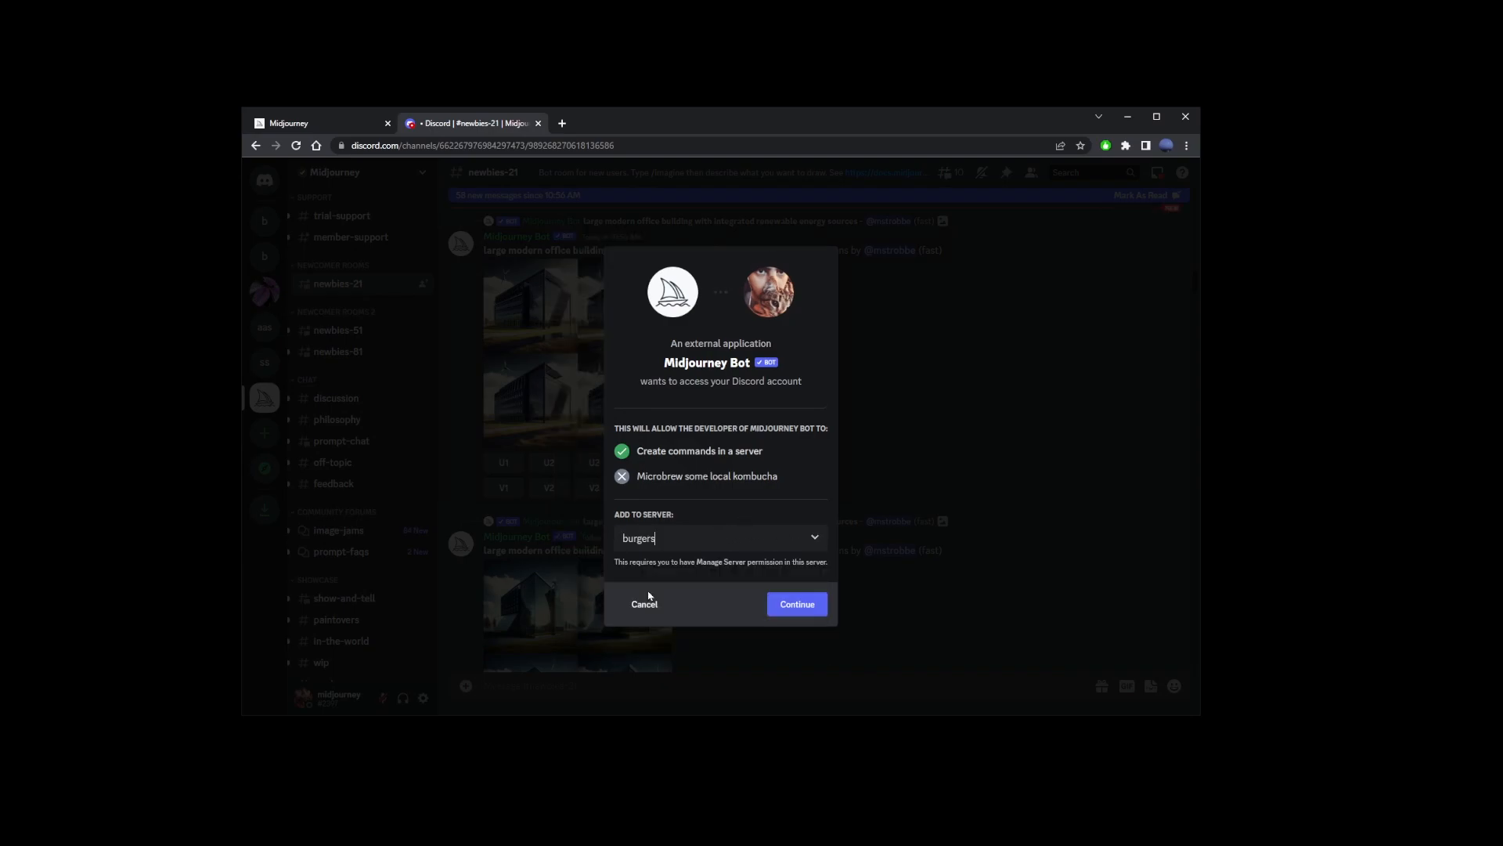
click(796, 604)
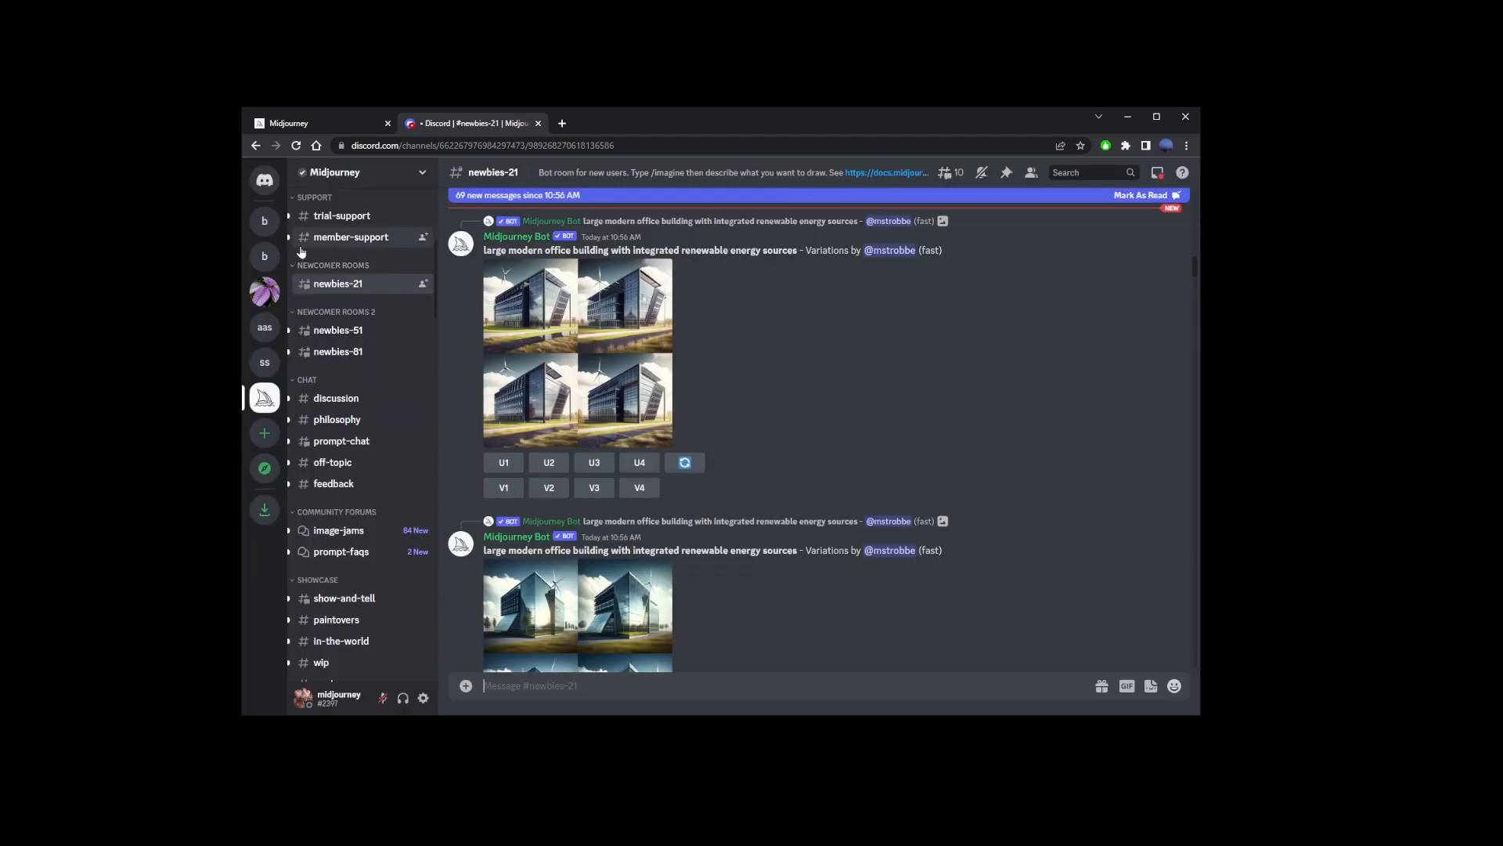
Switch to the burgers server and start a slash command in #general to list bot commands
click(263, 256)
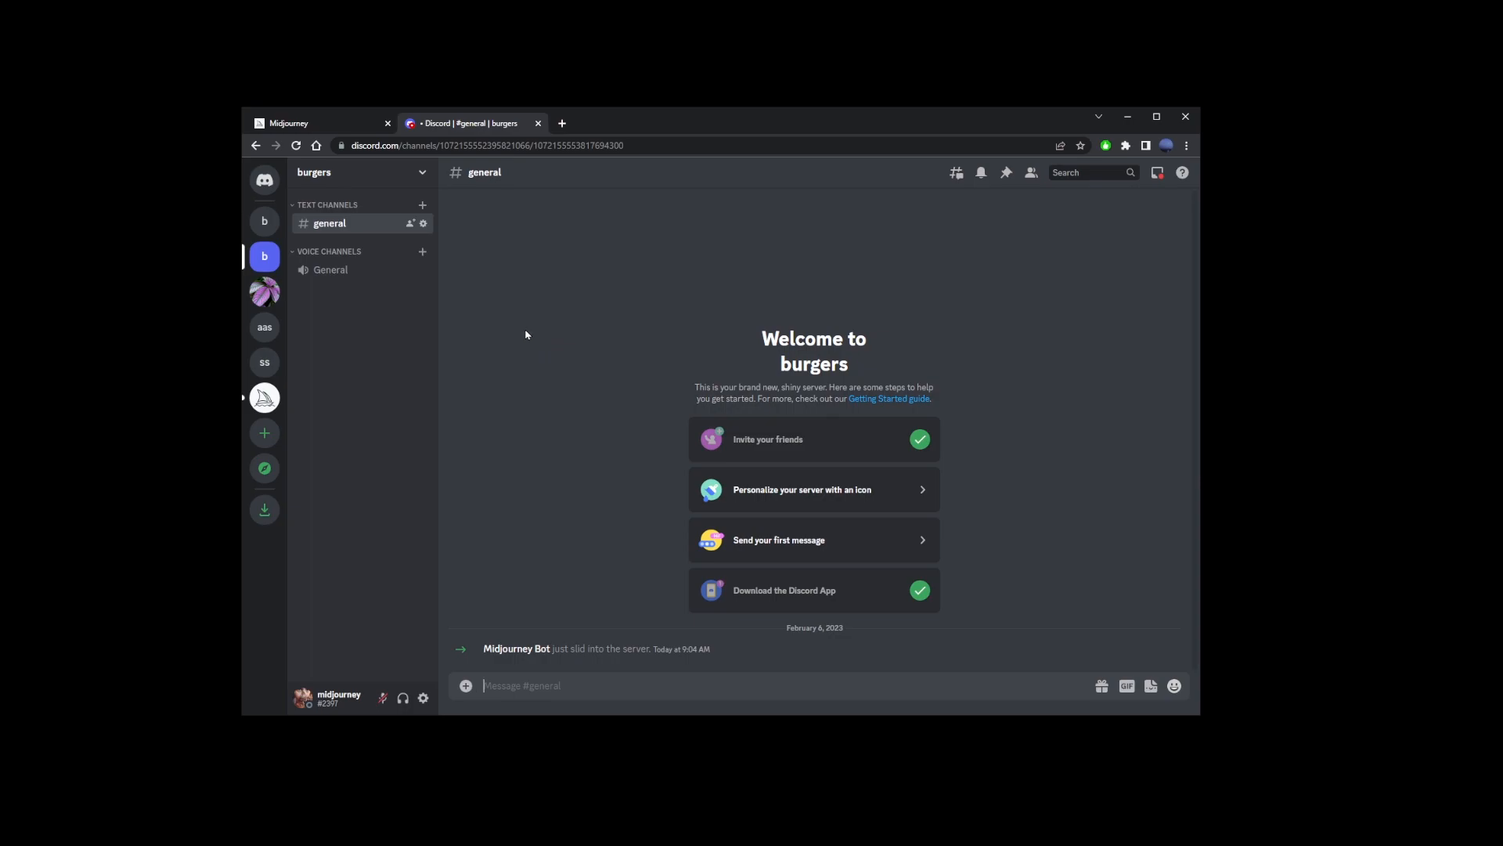
mouse_move(515, 332)
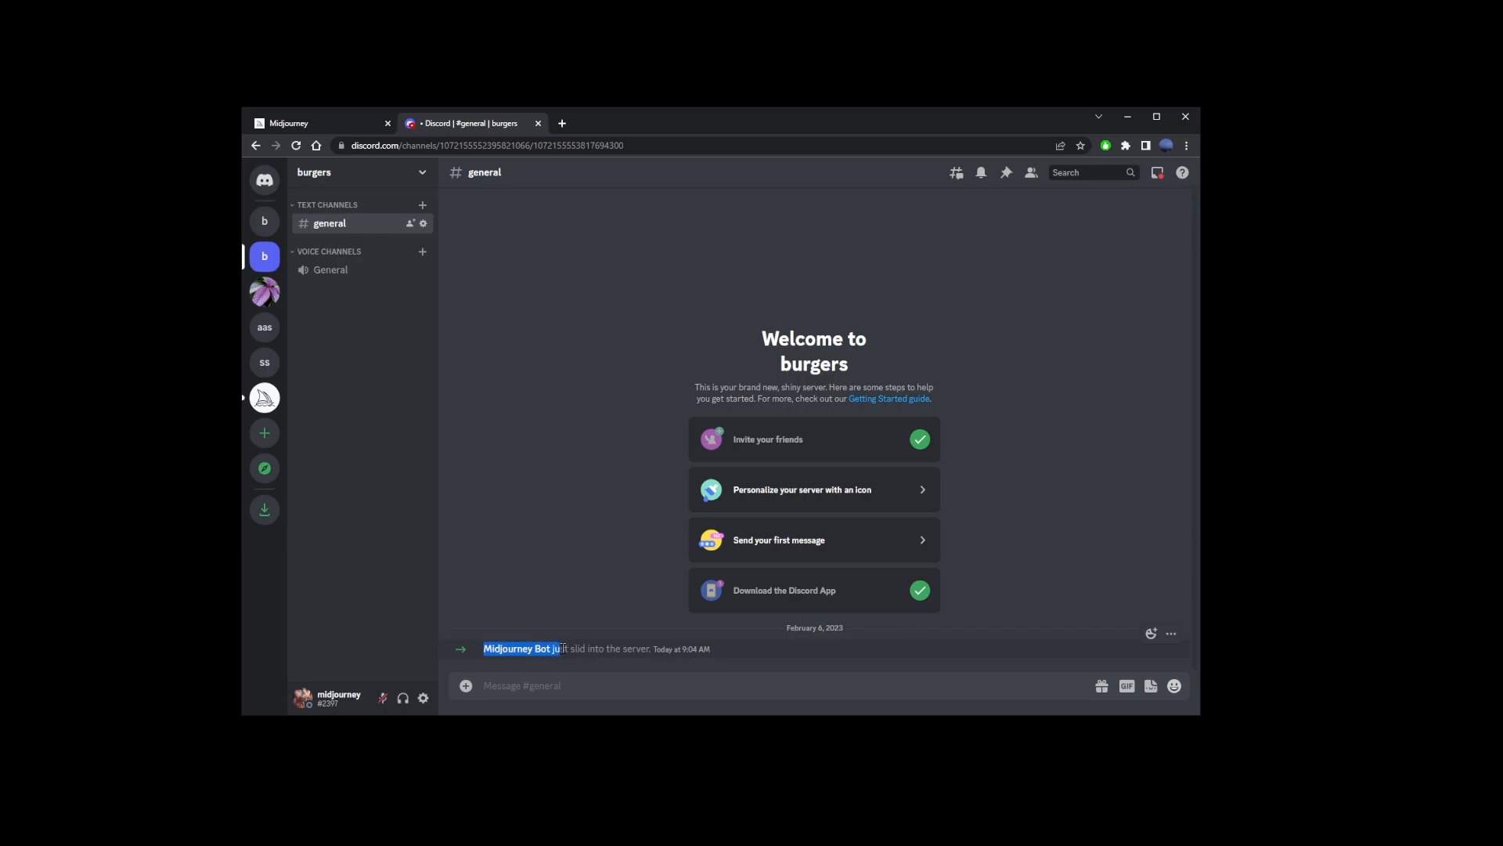
text(/)
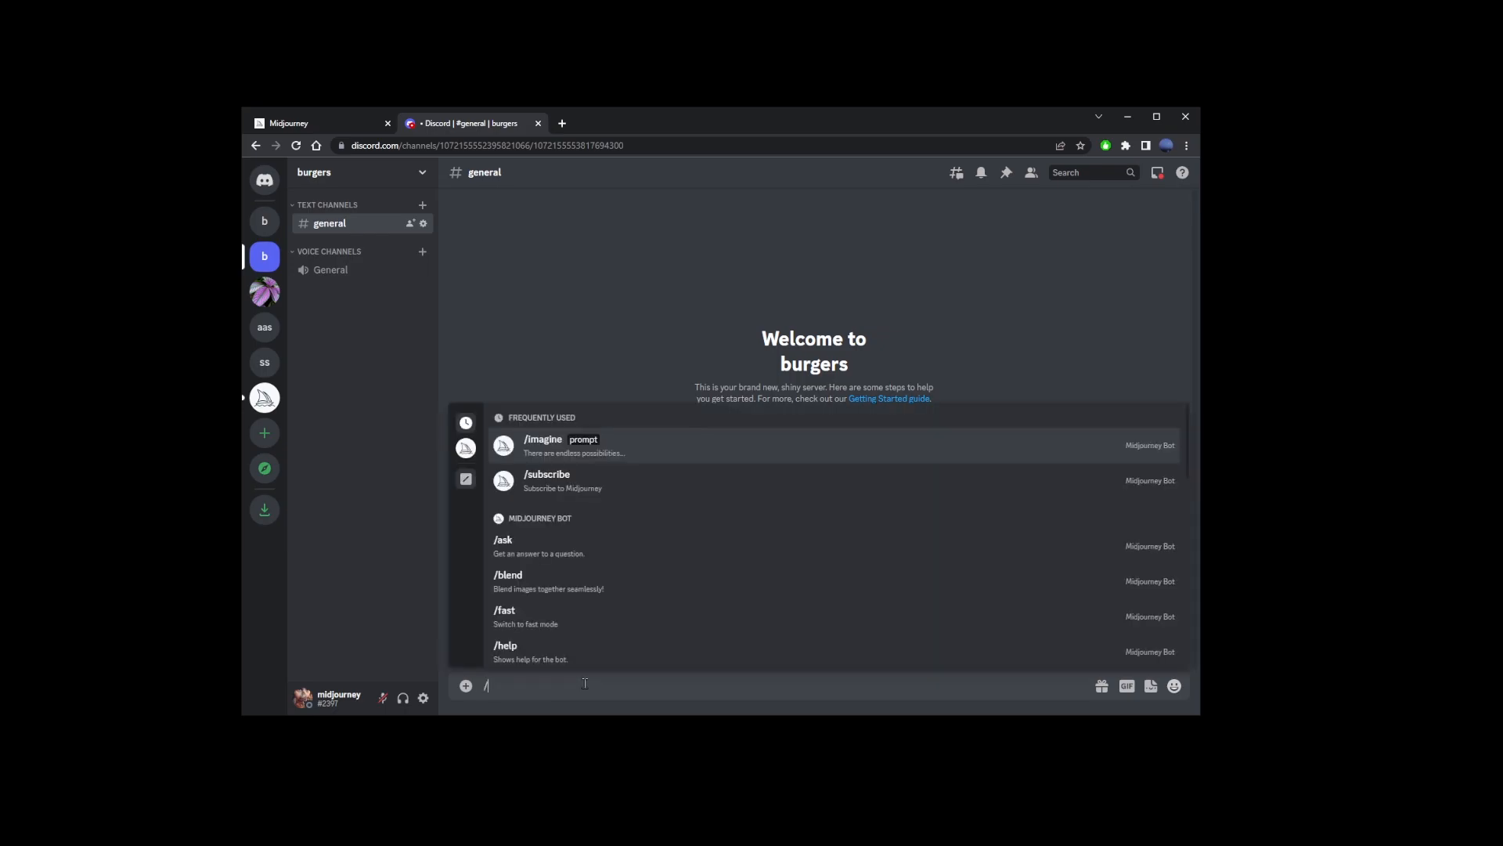
Send /imagine with the prompt 'sonic the hedgehog on beach map game' in Disney style
click(543, 445)
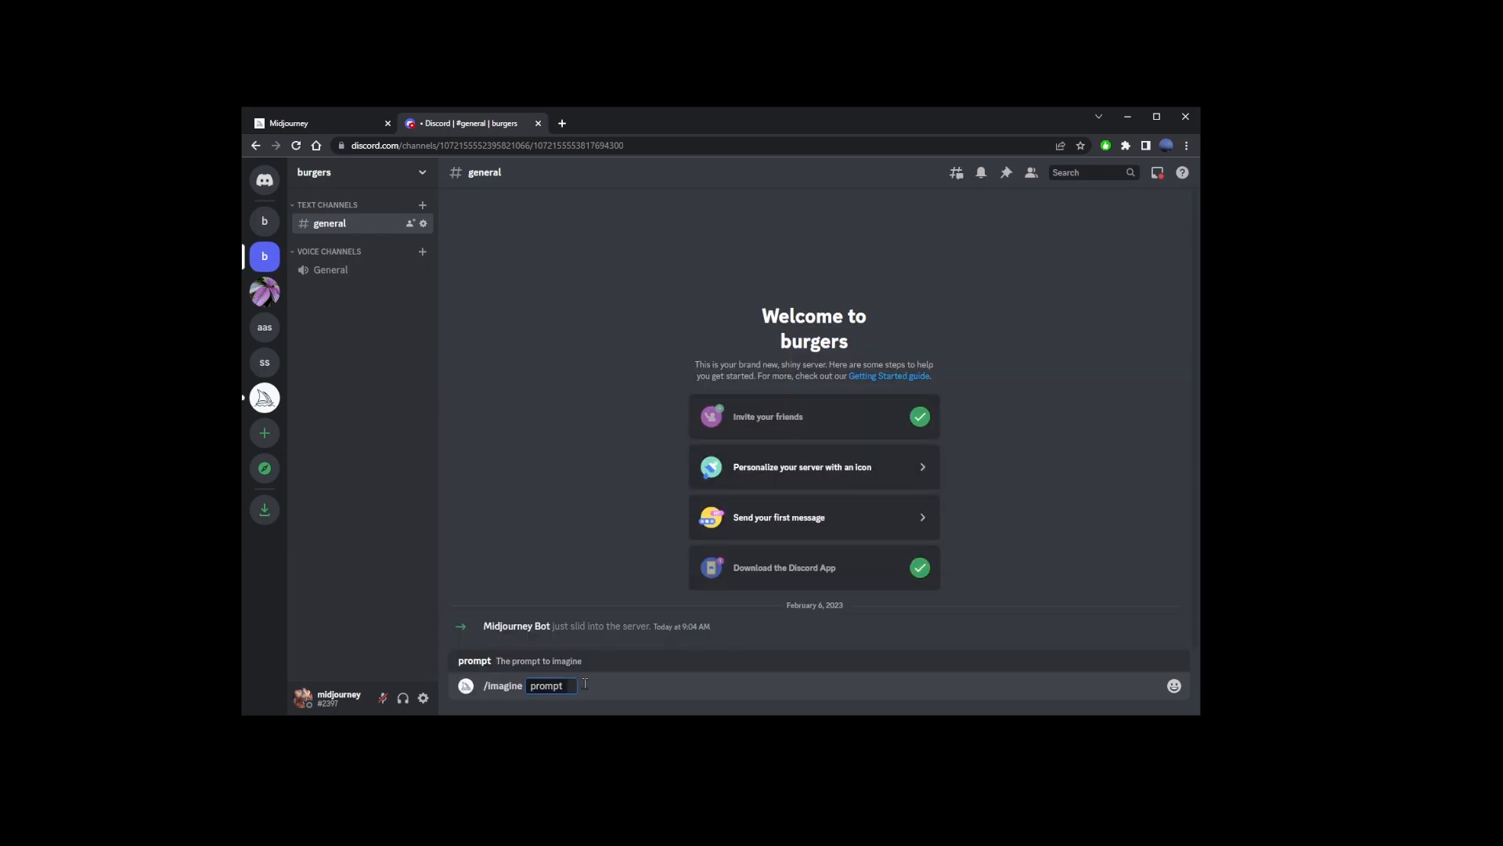
text(sonic the hedgehog running)
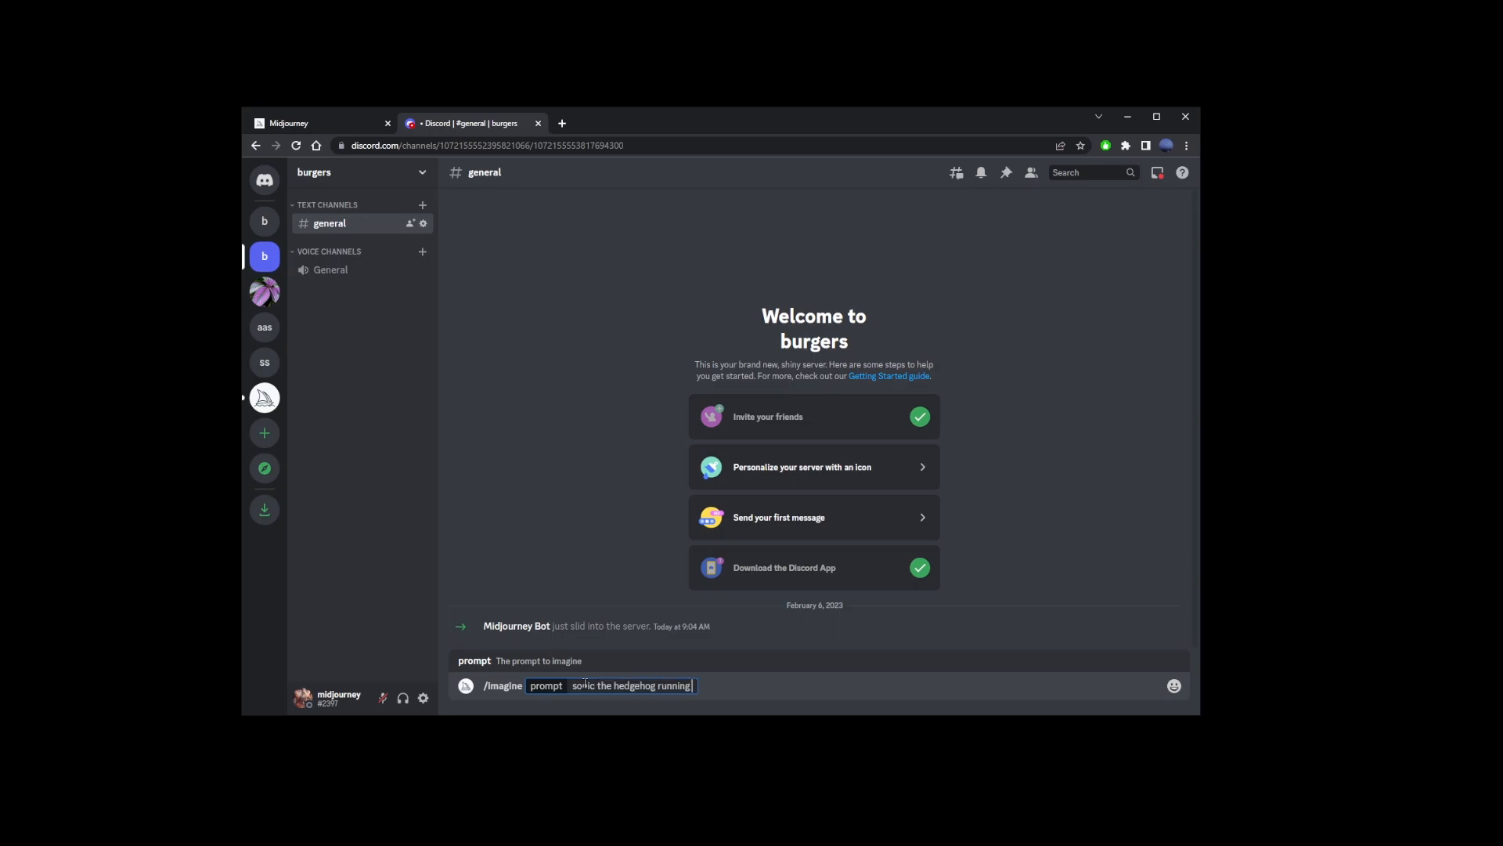
text(on beach map game w)
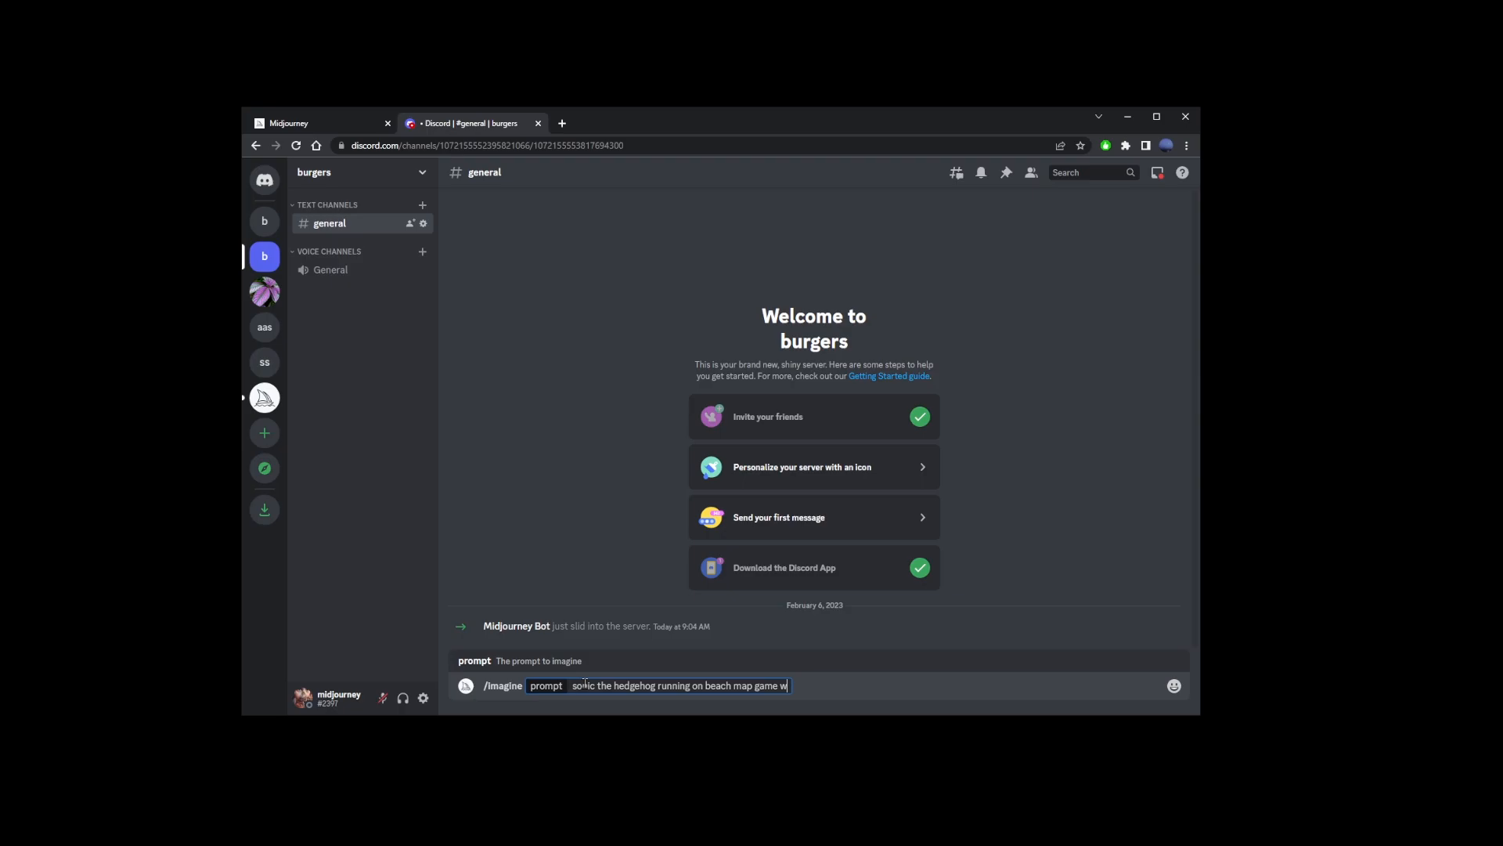
key(Enter)
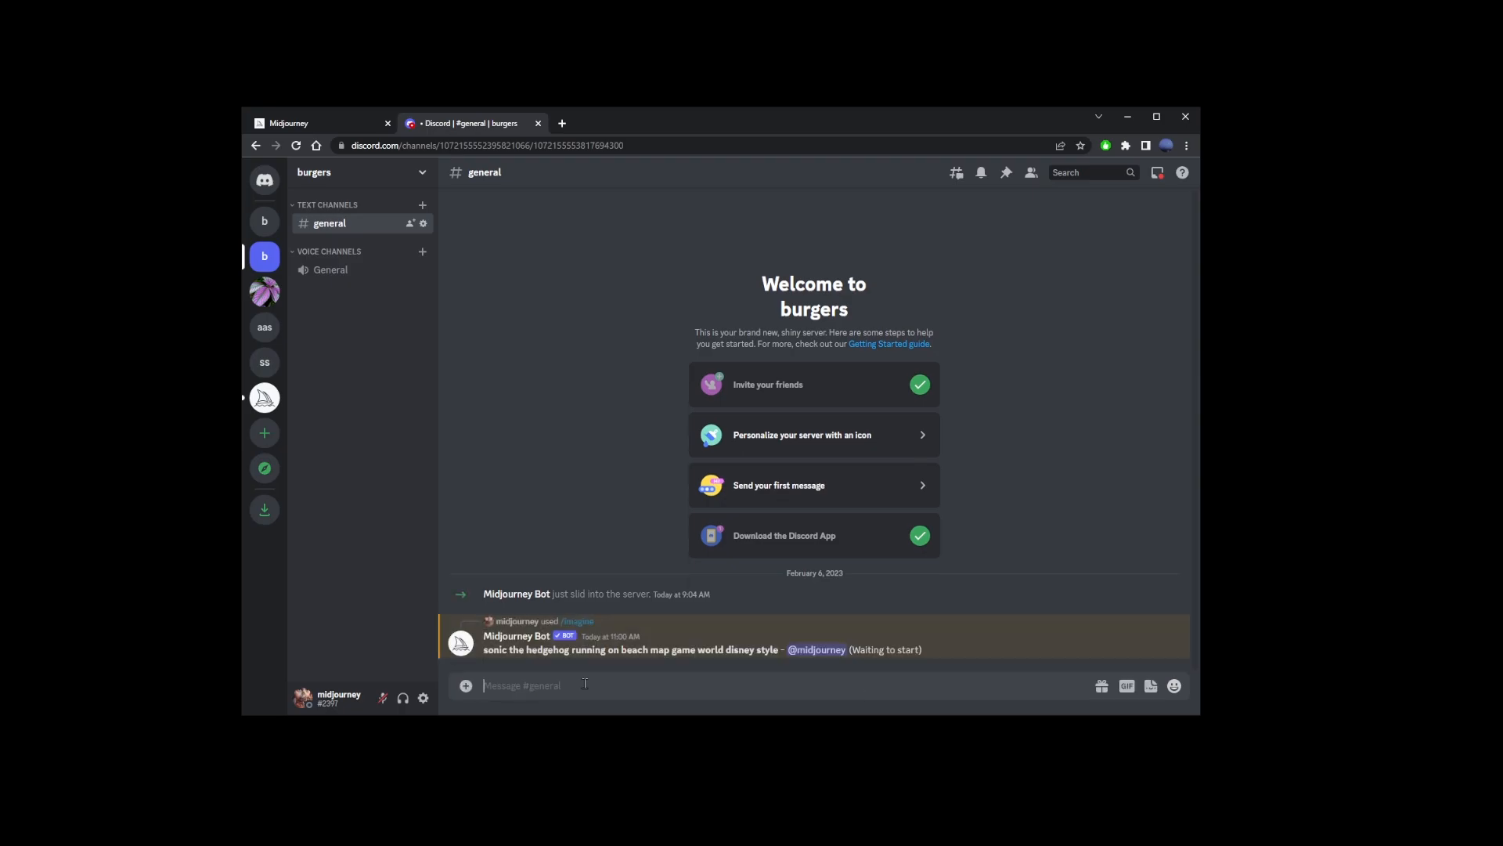